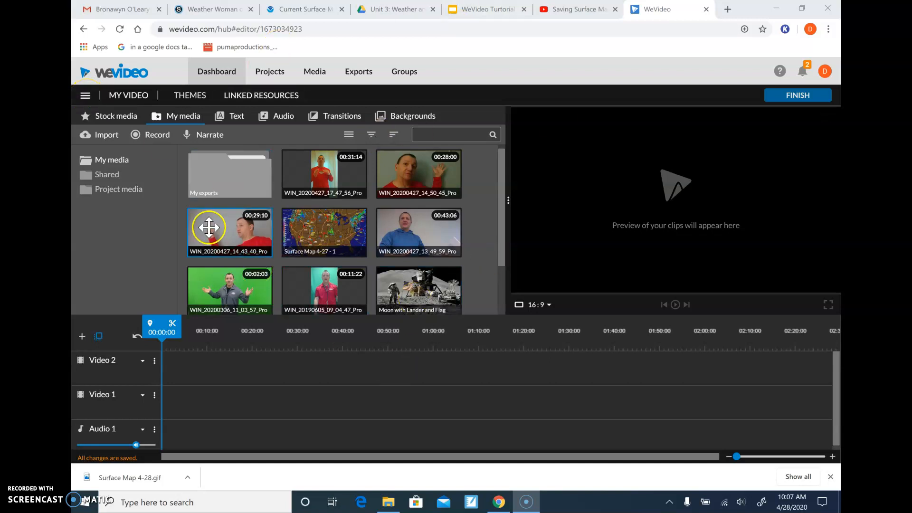
Step: Import WIN_20200427_17_51_26_Pro from the Camera Roll folder into the media library
click(85, 96)
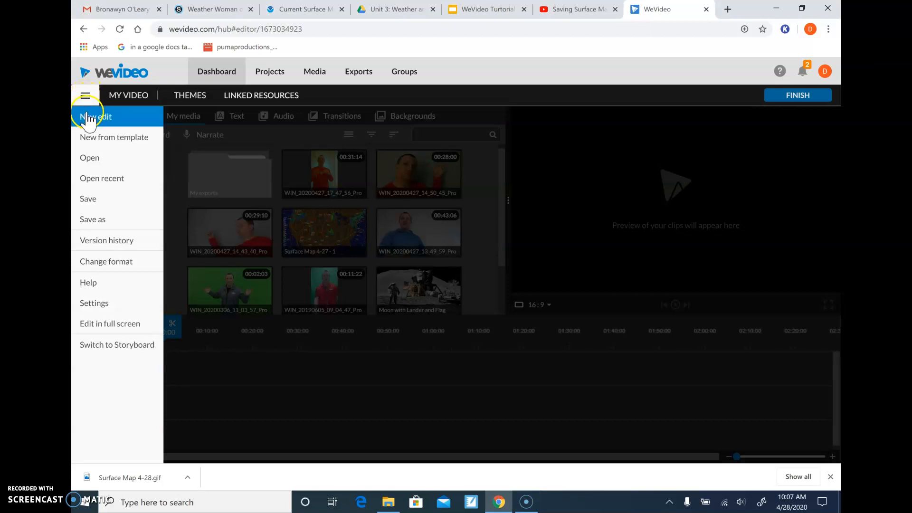
click(85, 95)
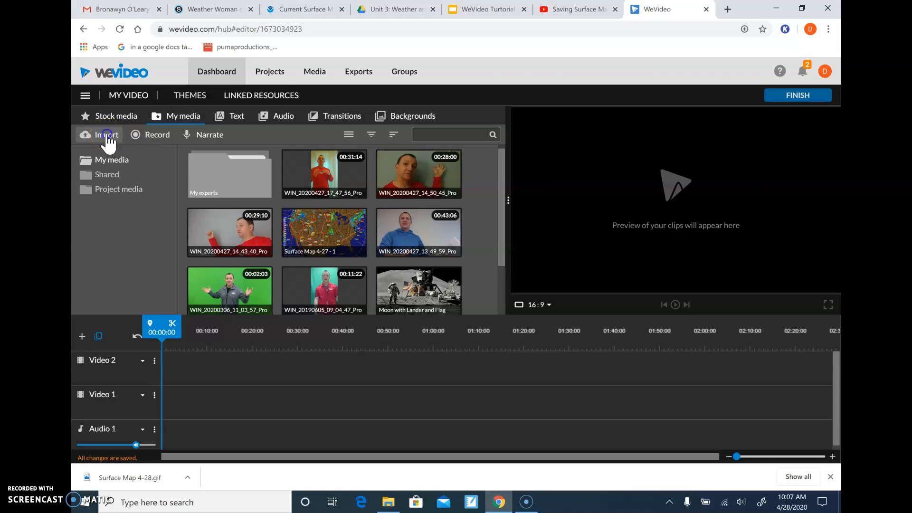
click(106, 134)
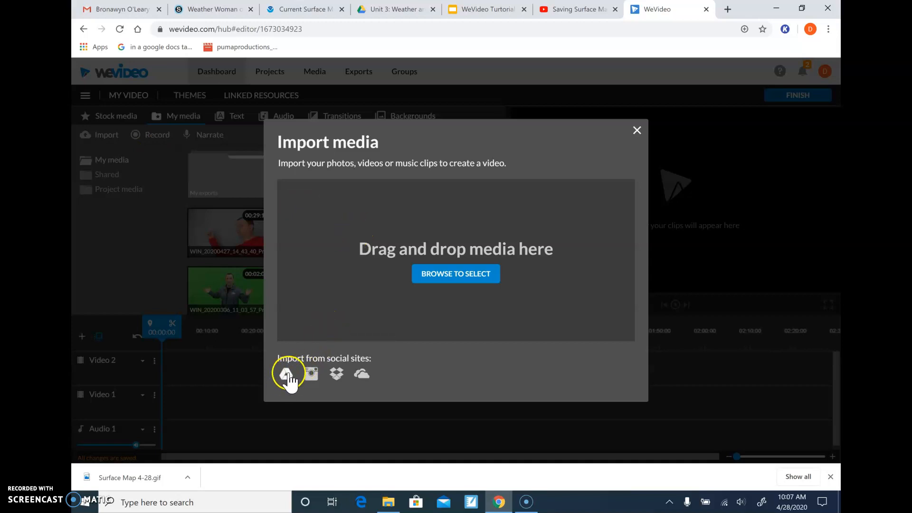
mouse_move(286, 376)
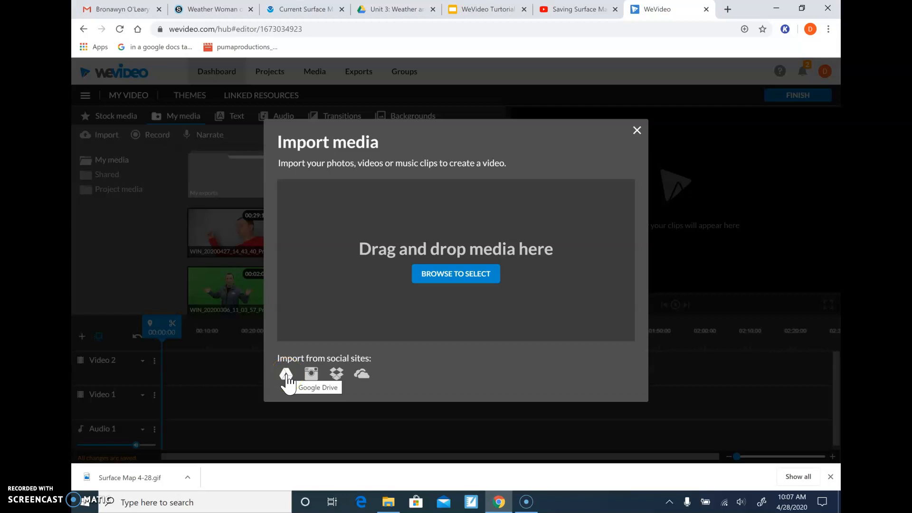
click(285, 374)
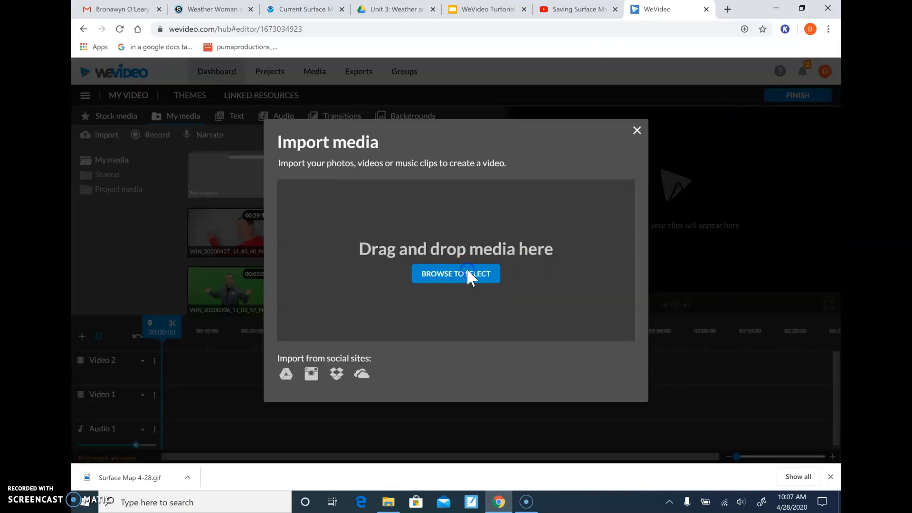
click(456, 274)
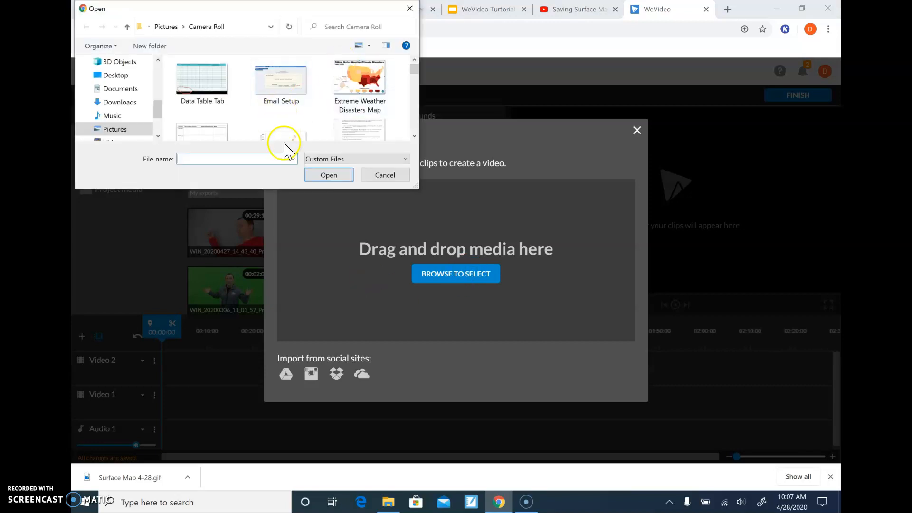
scroll(down, 3)
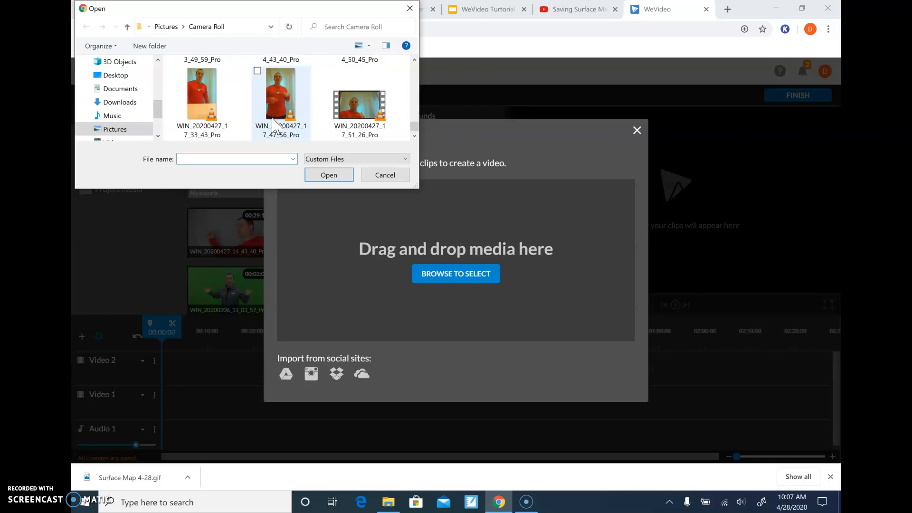
click(360, 96)
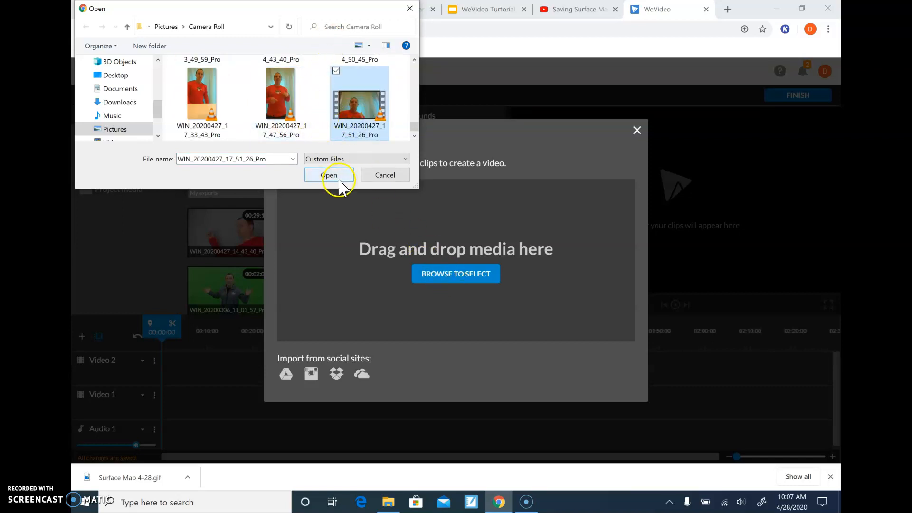
click(329, 175)
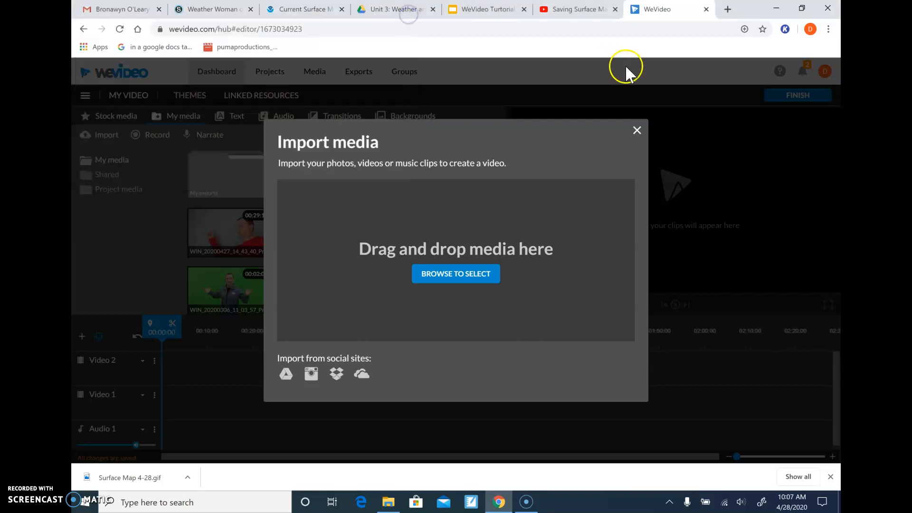
click(636, 130)
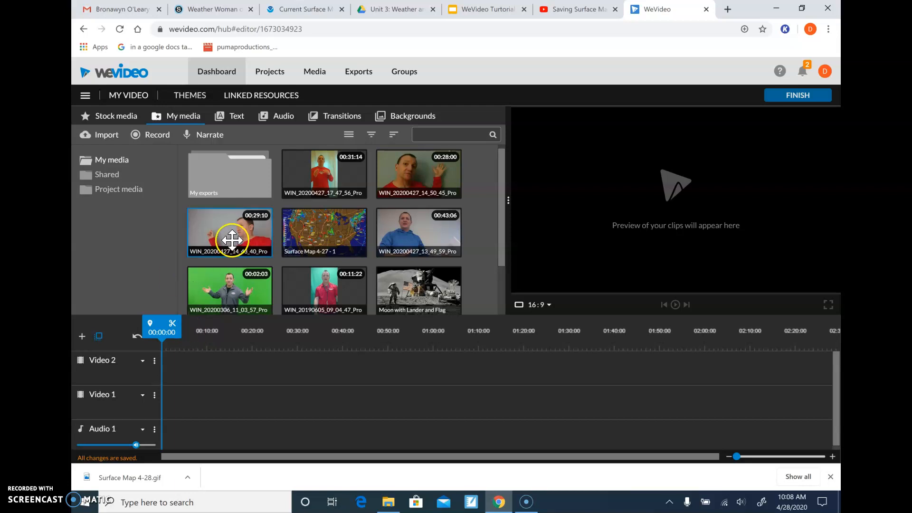
Step: Put the presenter clip on Video 2 and stretch Surface Map 4-27 on Video 1 to match
drag(228, 233, 235, 367)
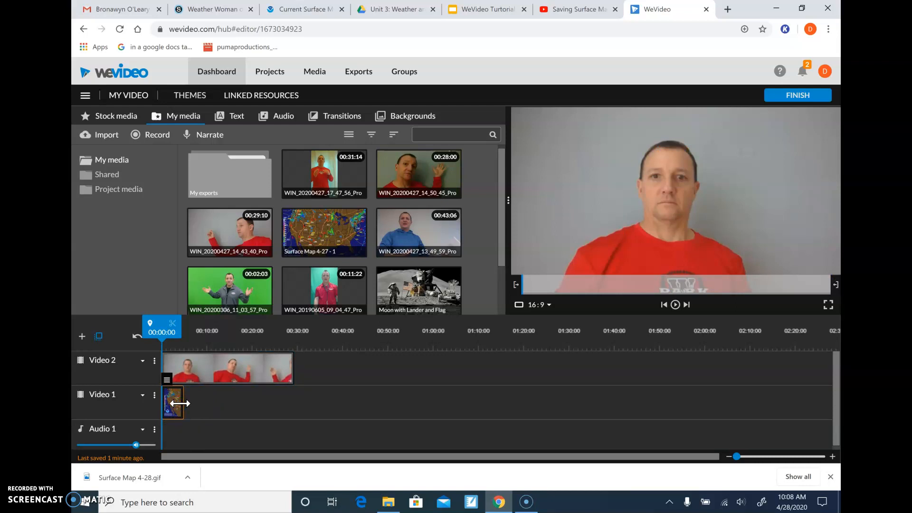
drag(180, 403, 247, 402)
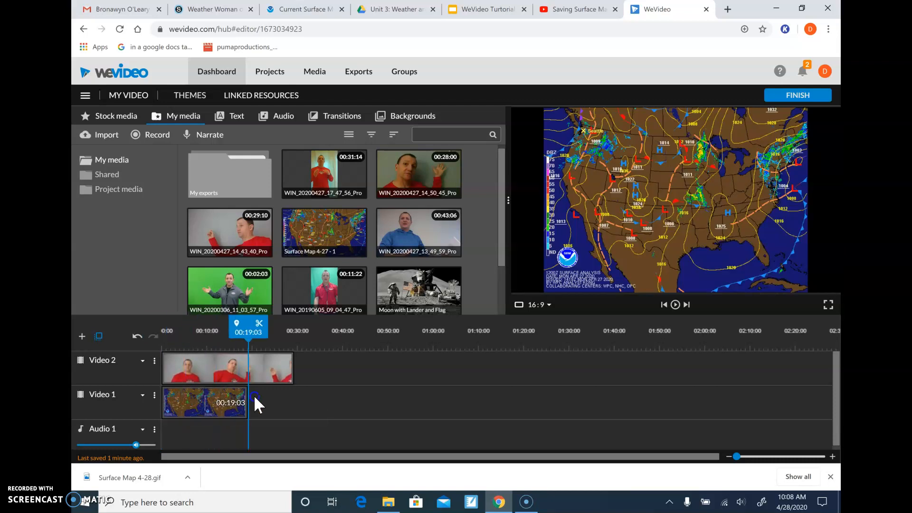
drag(247, 402, 294, 403)
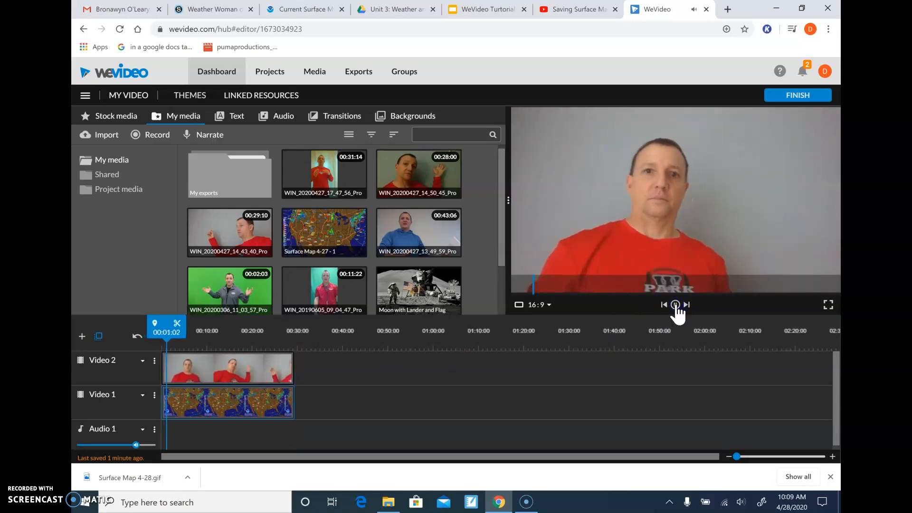
Step: Preview the layered video, then open the Video 2 presenter clip in the clip editor
click(675, 304)
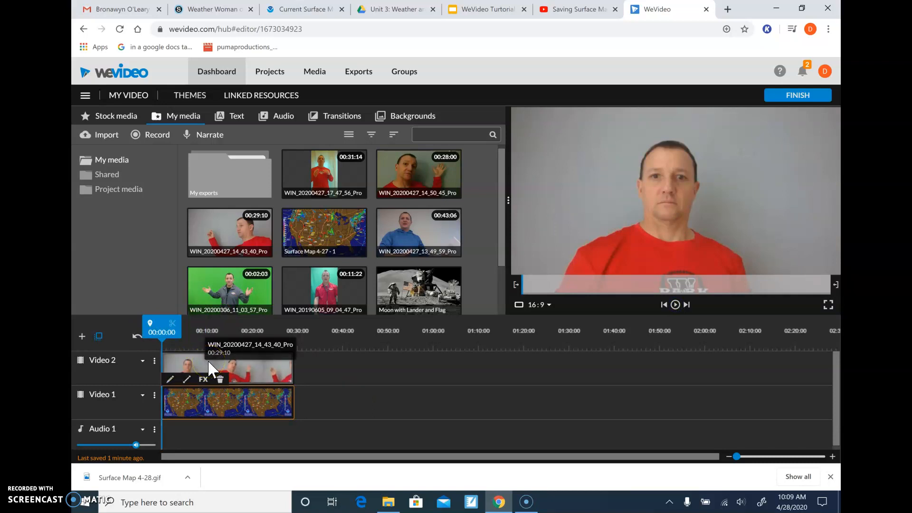
click(205, 368)
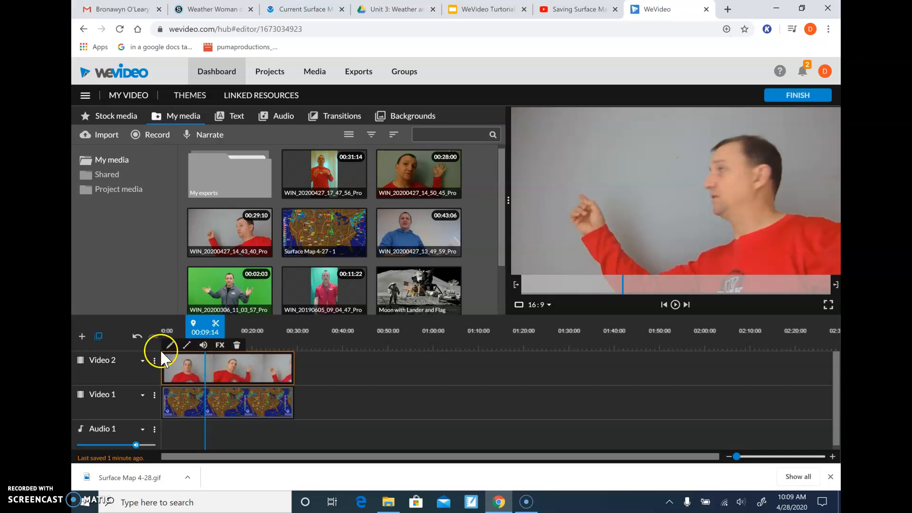
mouse_move(170, 345)
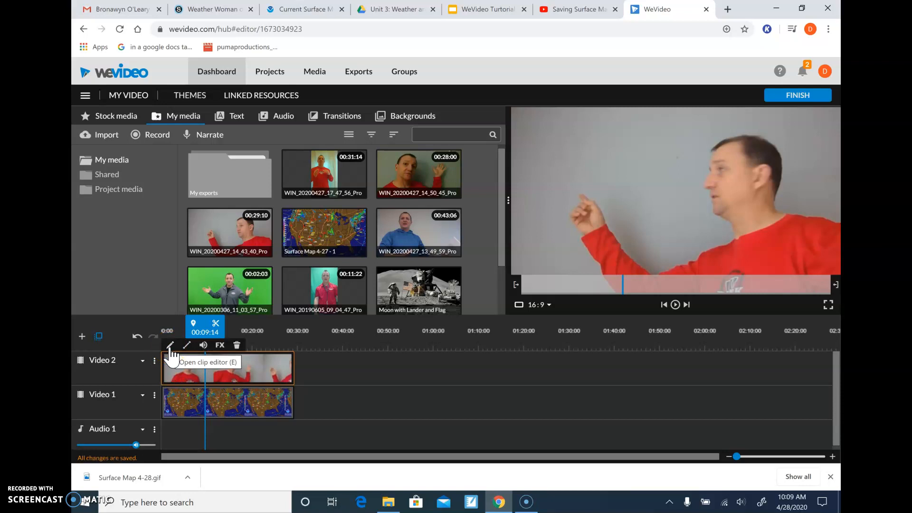
click(170, 346)
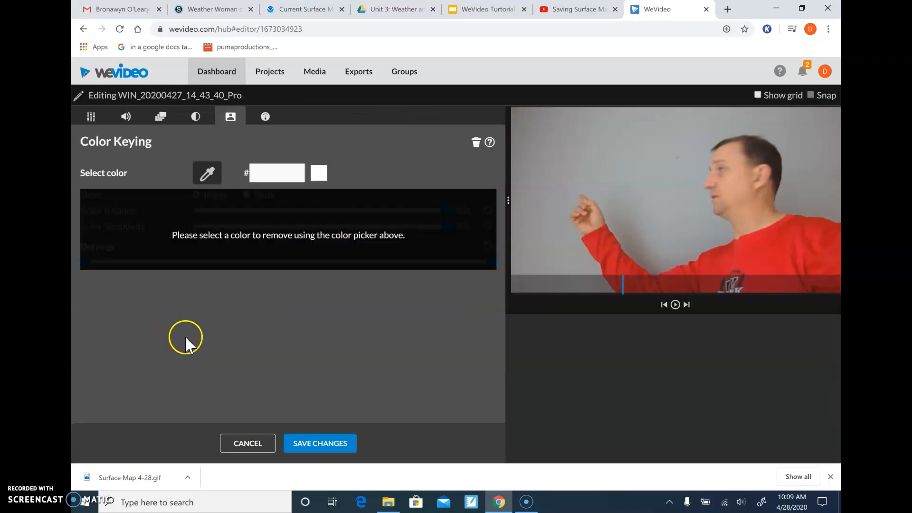
mouse_move(195, 363)
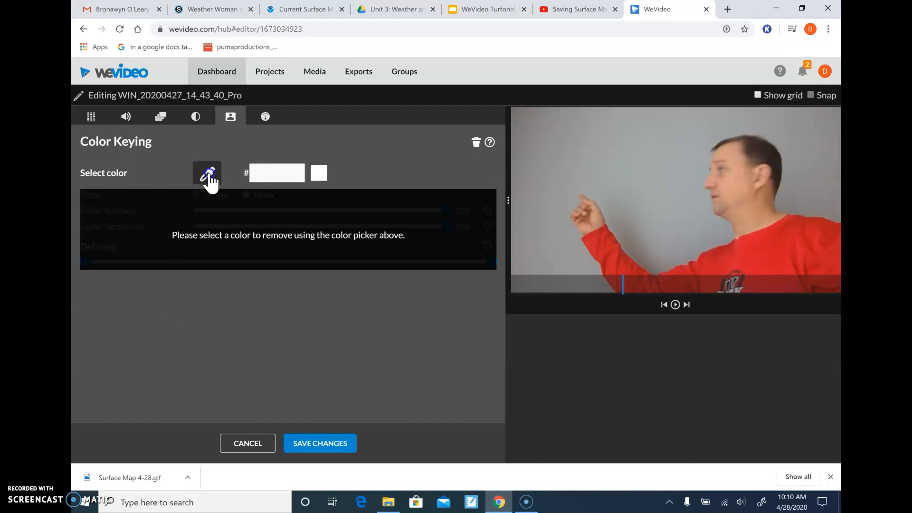
mouse_move(207, 176)
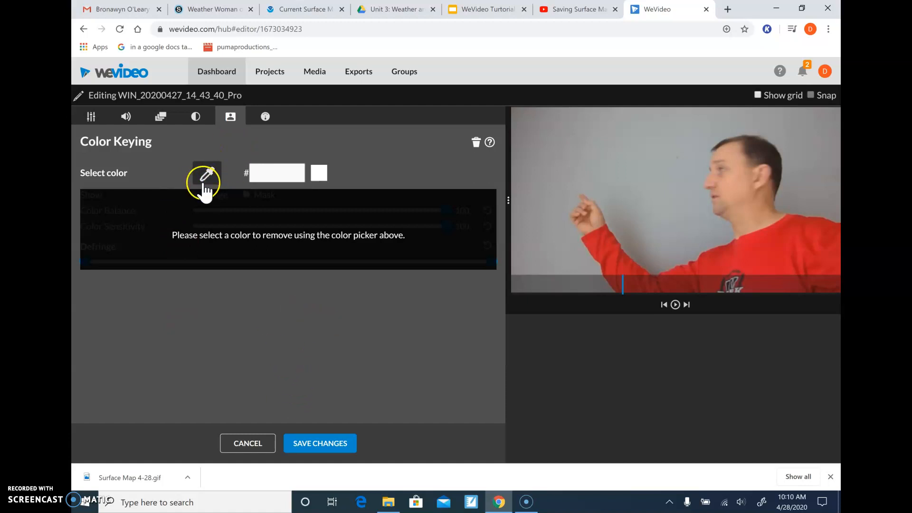
Step: Sample the grey wall colour with the Color Keying eyedropper to remove it
click(207, 173)
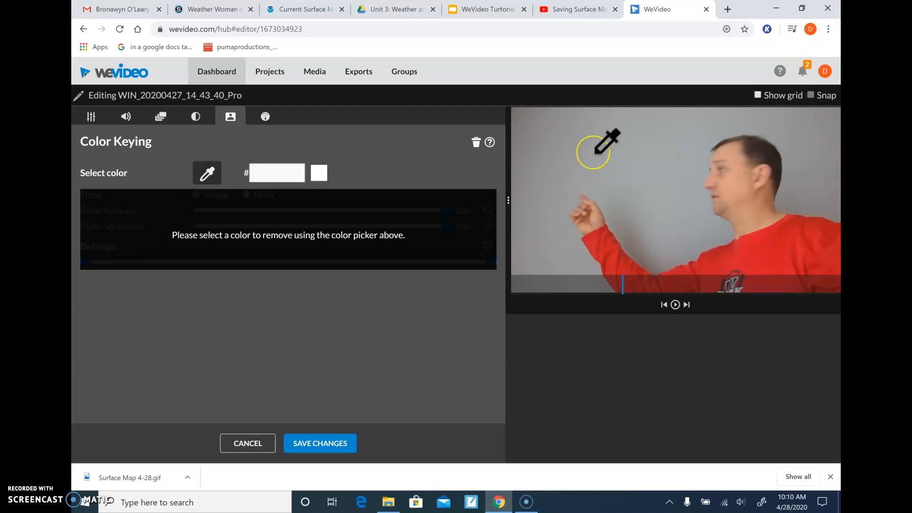
click(593, 152)
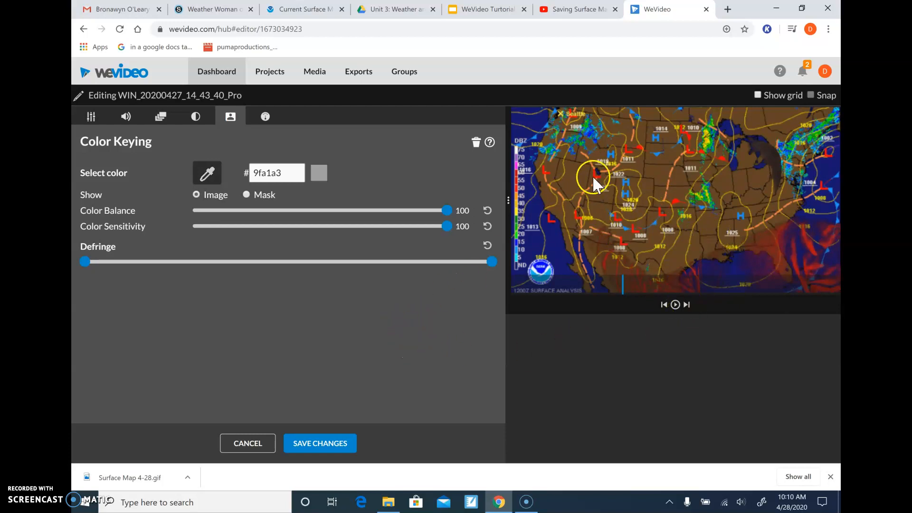
mouse_move(666, 279)
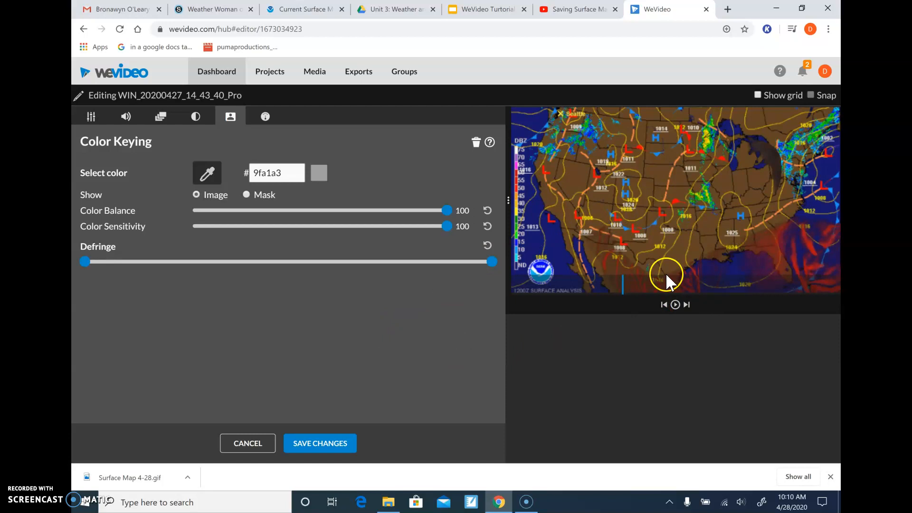
mouse_move(502, 361)
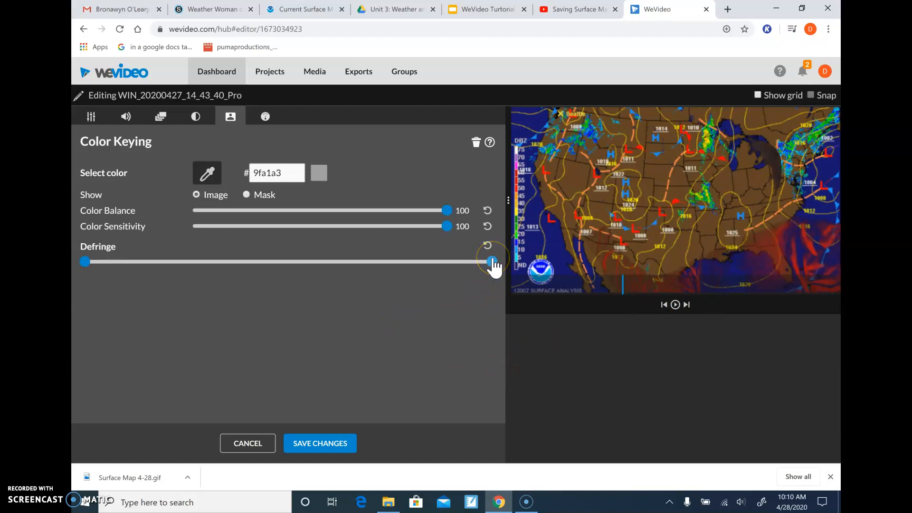
Step: Drag the Defringe slider down to about a third of its range
drag(492, 261, 460, 261)
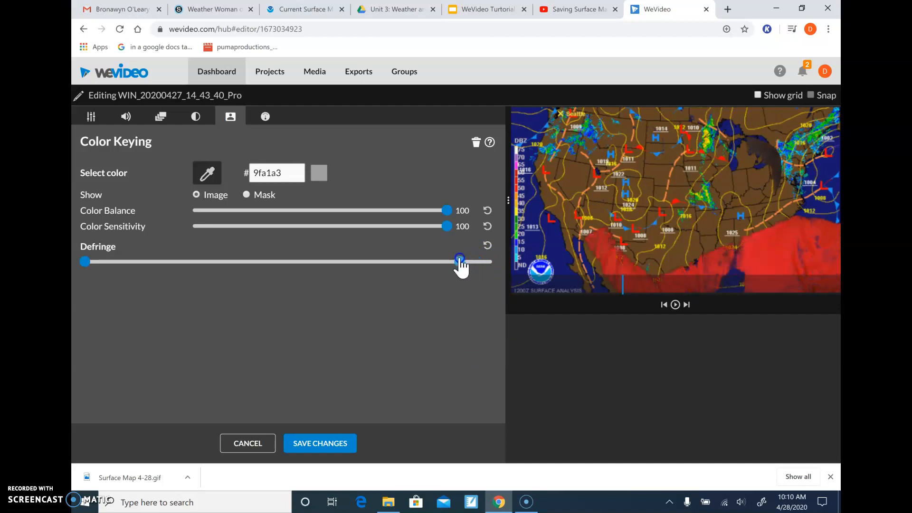
drag(459, 262, 410, 262)
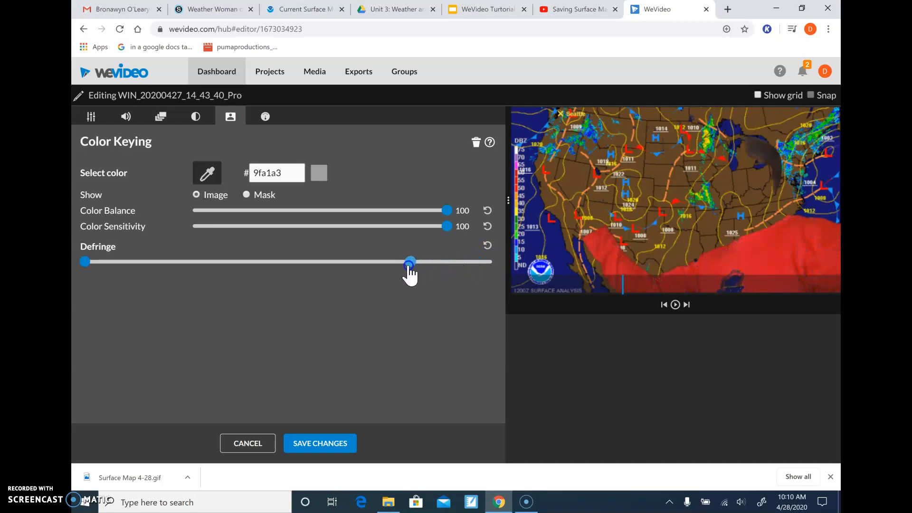
drag(410, 261, 332, 262)
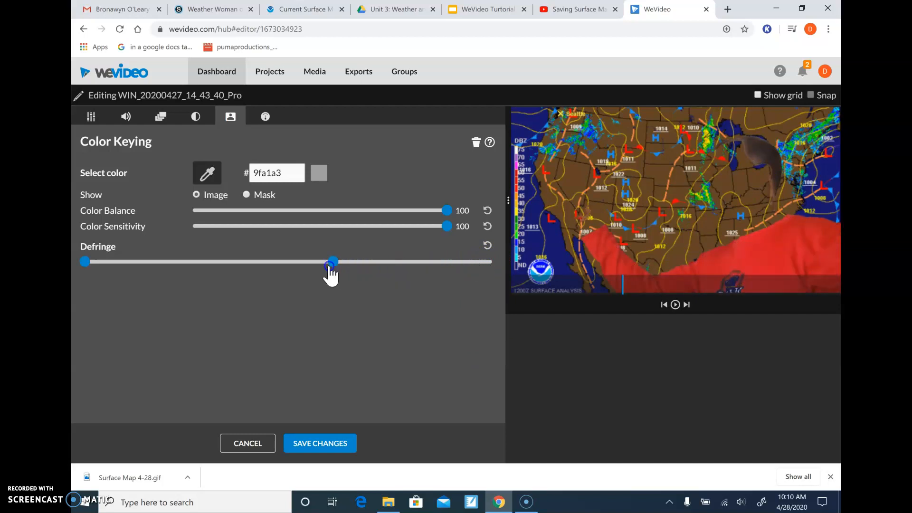
drag(331, 262, 232, 262)
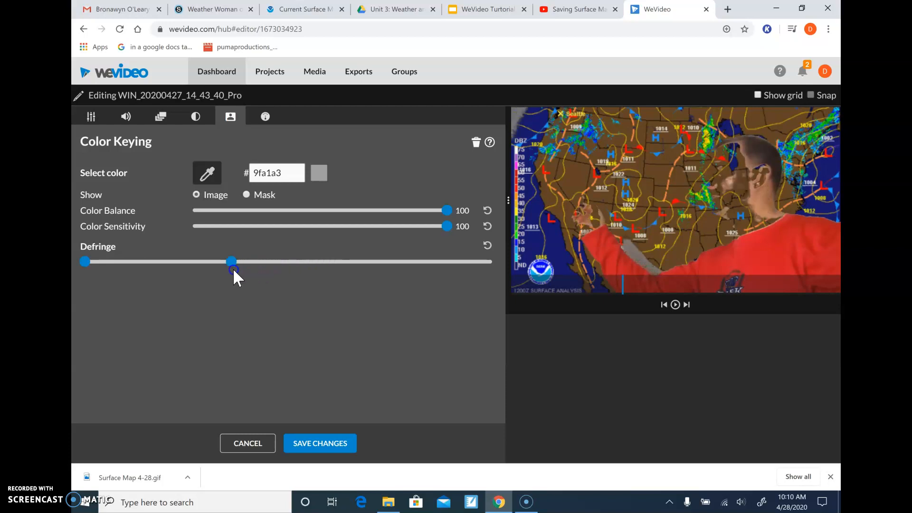
drag(230, 262, 234, 262)
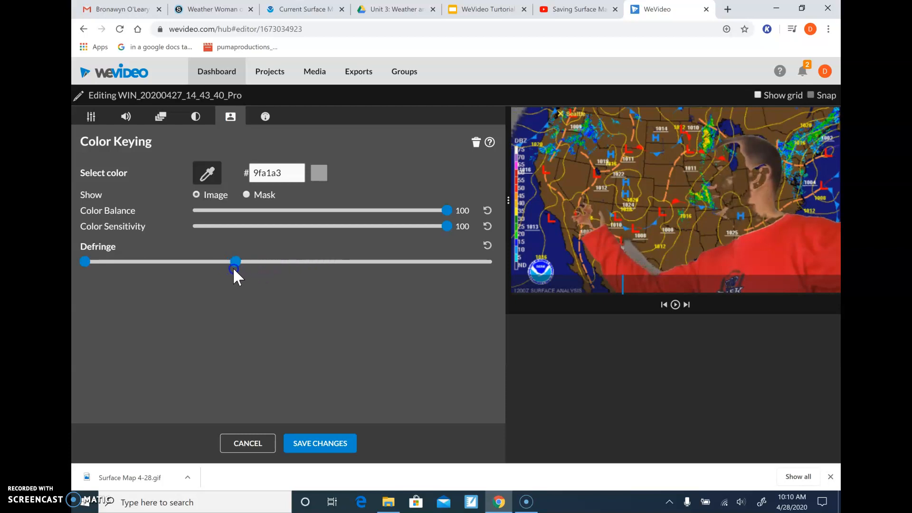
drag(236, 261, 211, 262)
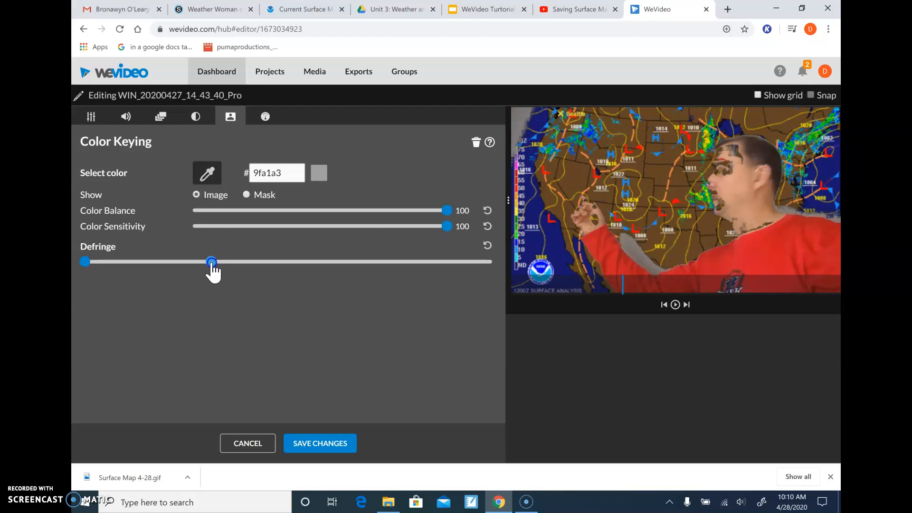
drag(211, 262, 206, 262)
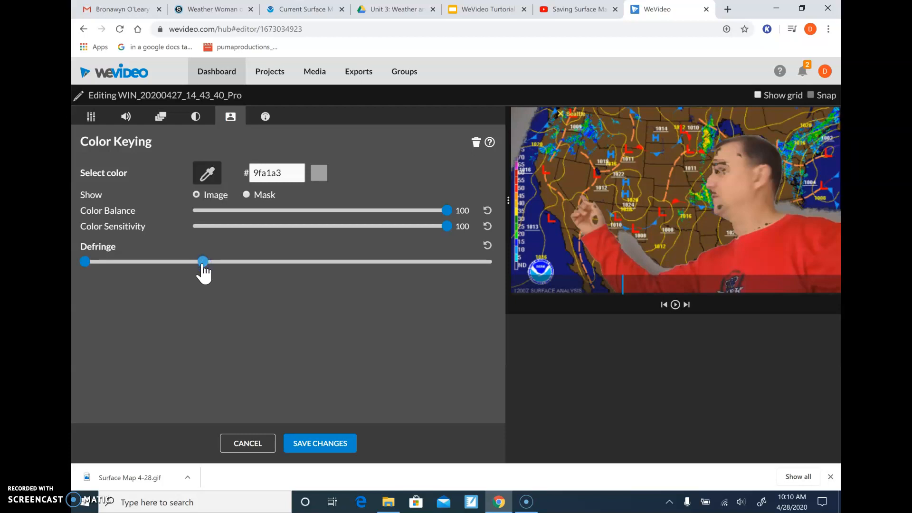
Step: Save the Color Keying changes and play the keyed presenter preview over the map
click(319, 444)
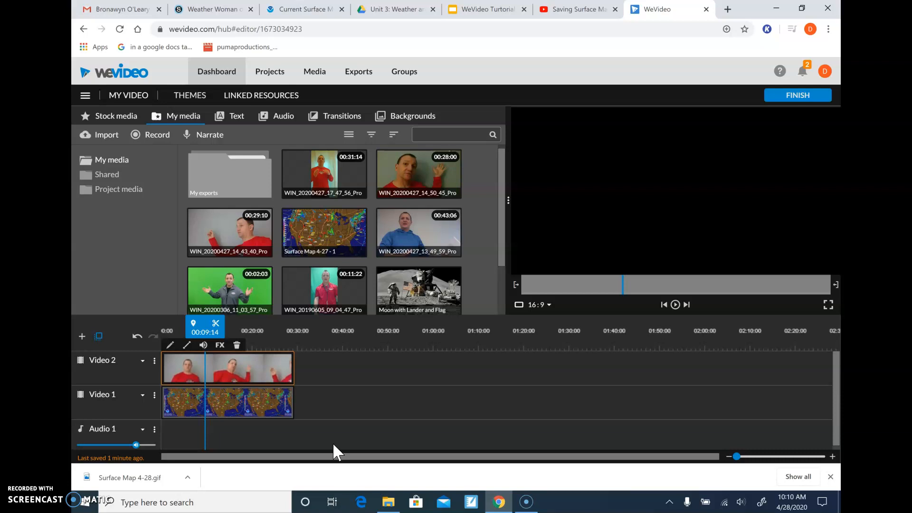
click(675, 304)
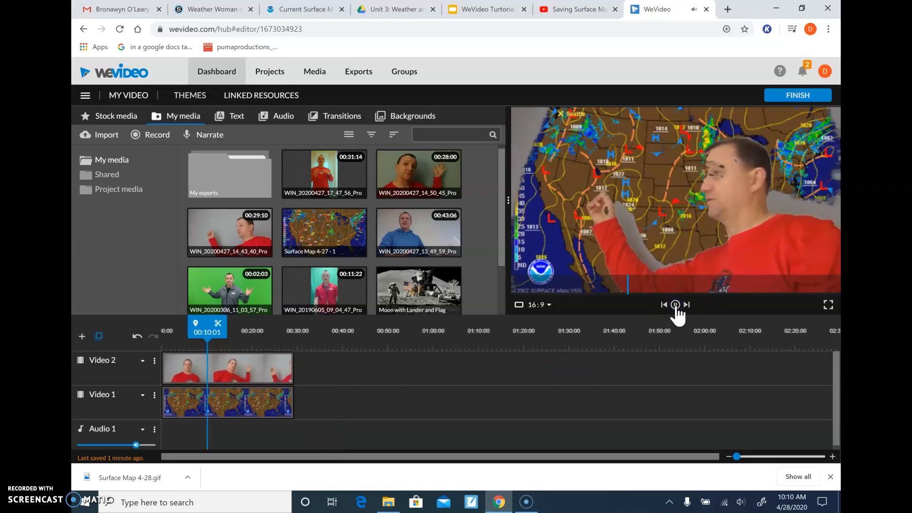
click(675, 304)
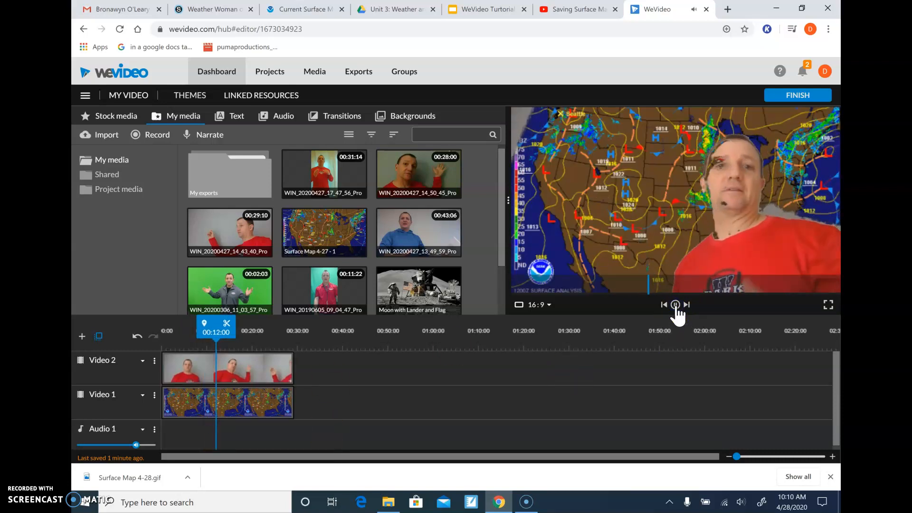
click(675, 304)
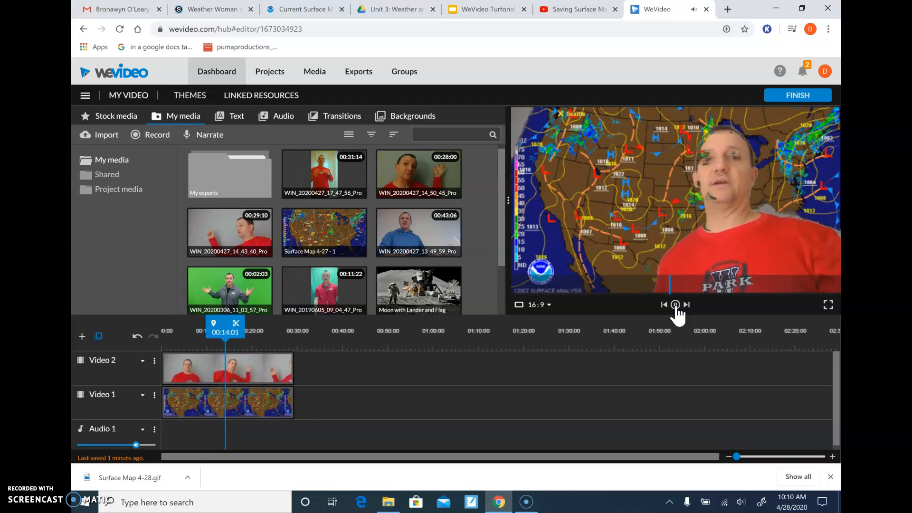
click(675, 304)
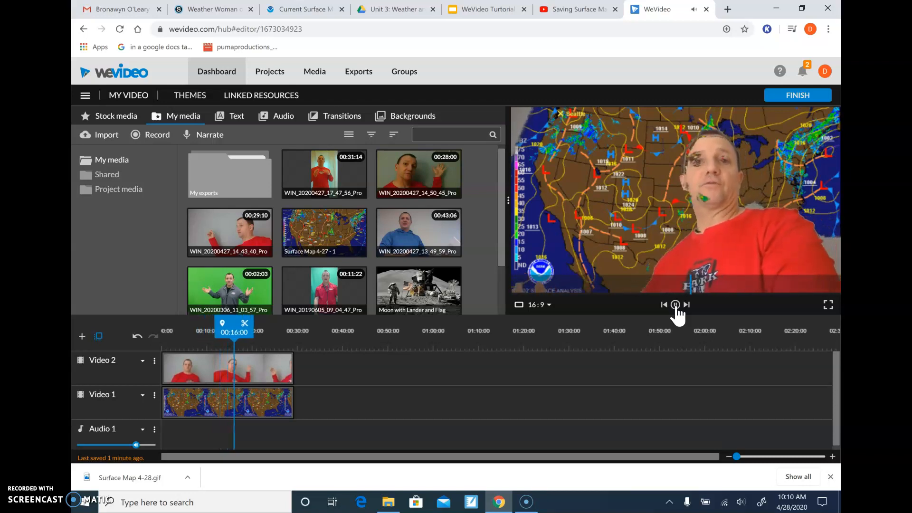
click(675, 304)
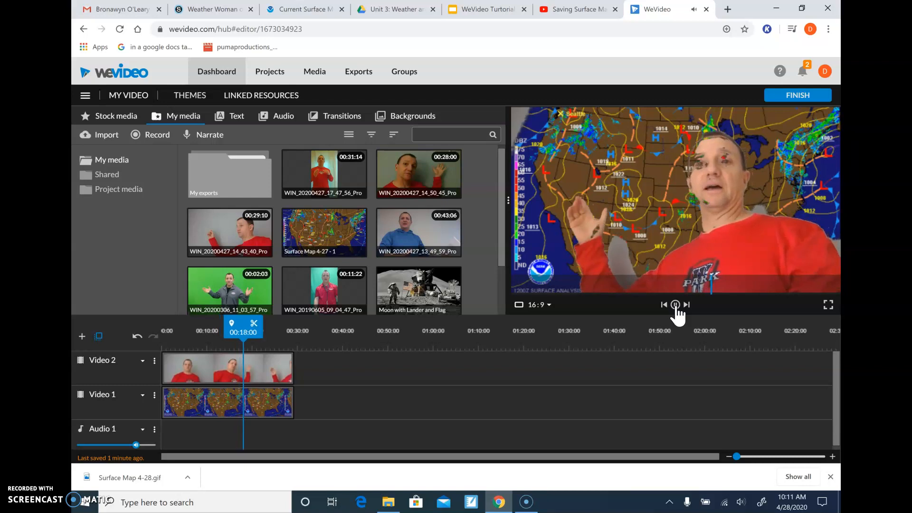
click(674, 304)
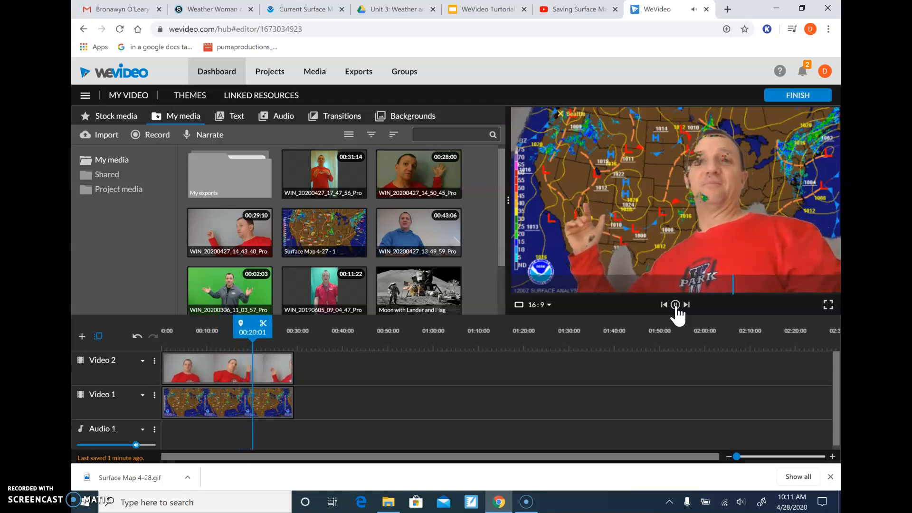
click(675, 304)
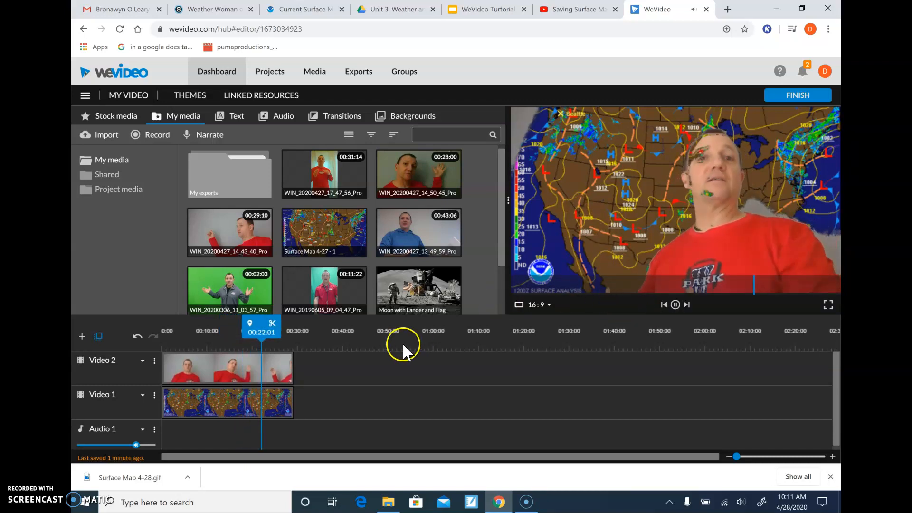
click(676, 304)
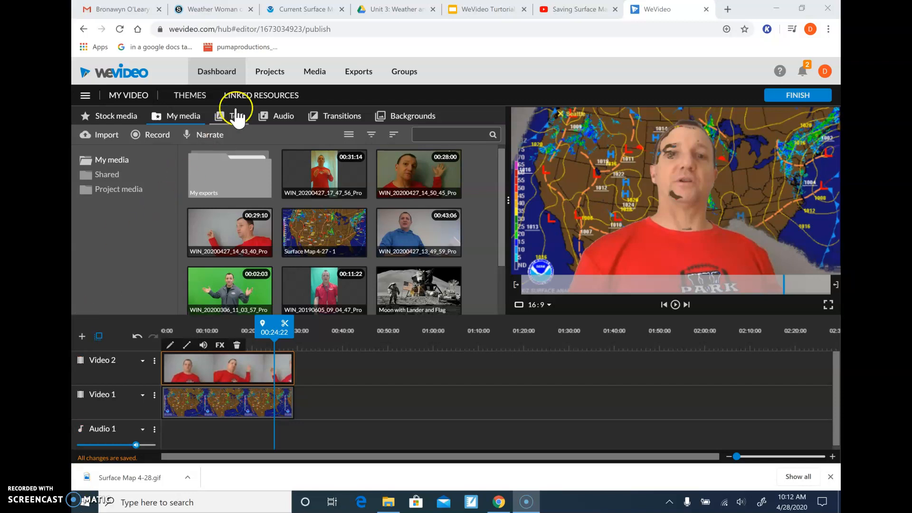
mouse_move(237, 116)
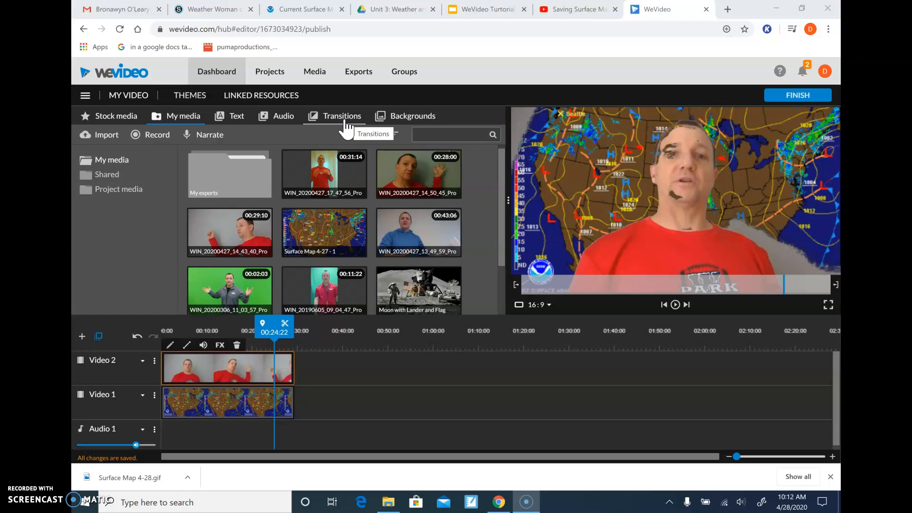
mouse_move(340, 200)
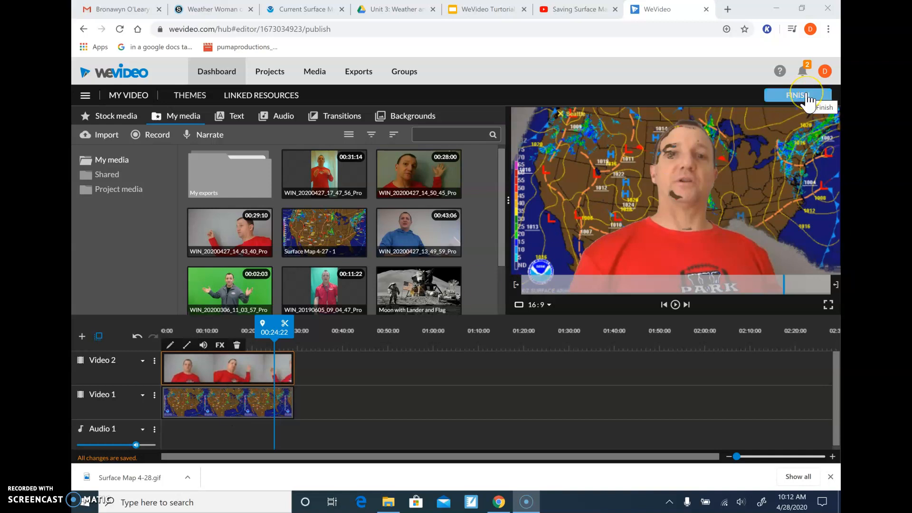
Step: Start Finish and set the export title to 'Dave's p. 1 Forecast'
click(797, 95)
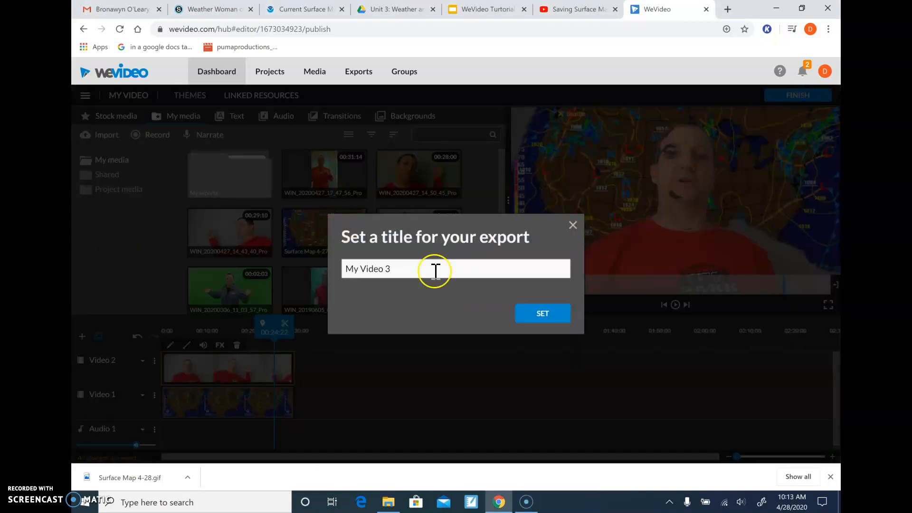
triple_click(368, 268)
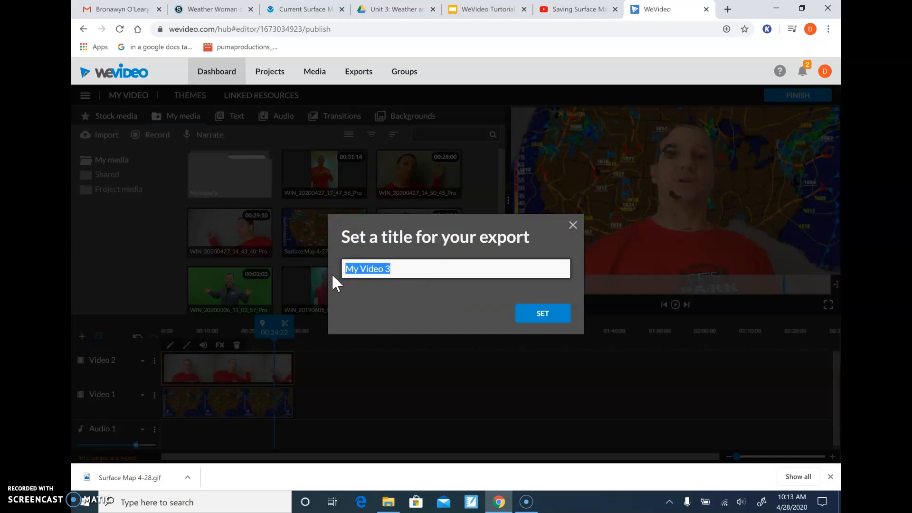
text(Fored)
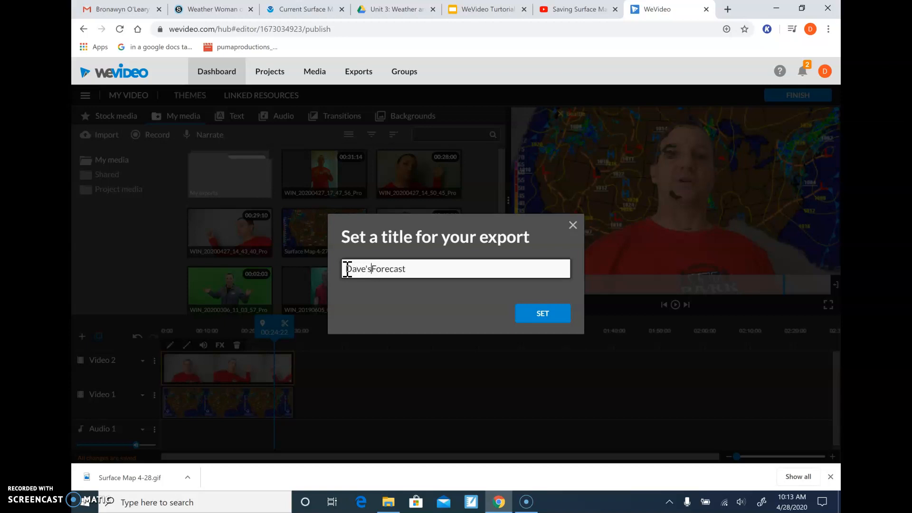
text(p)
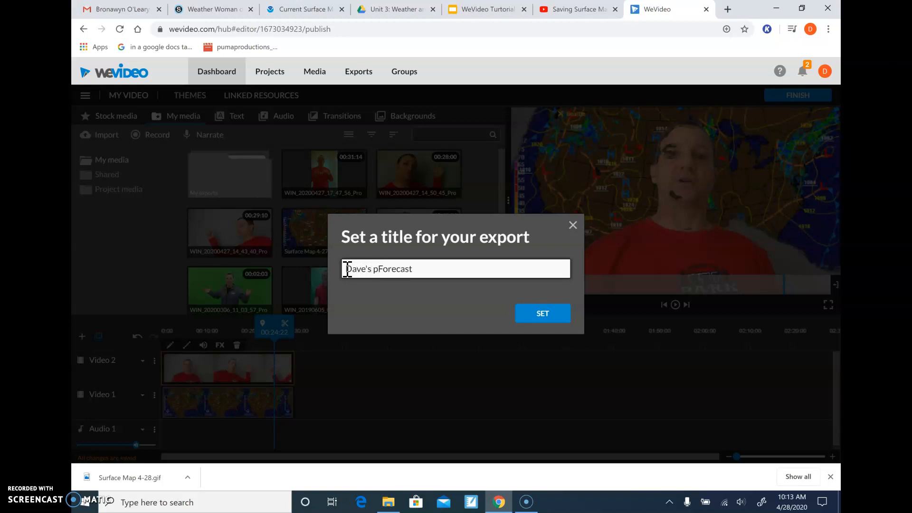
text(. 1)
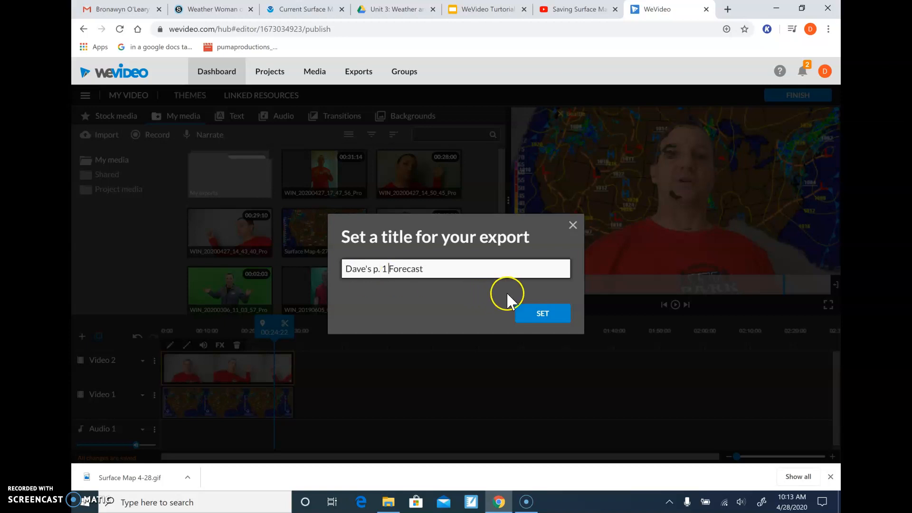
click(542, 313)
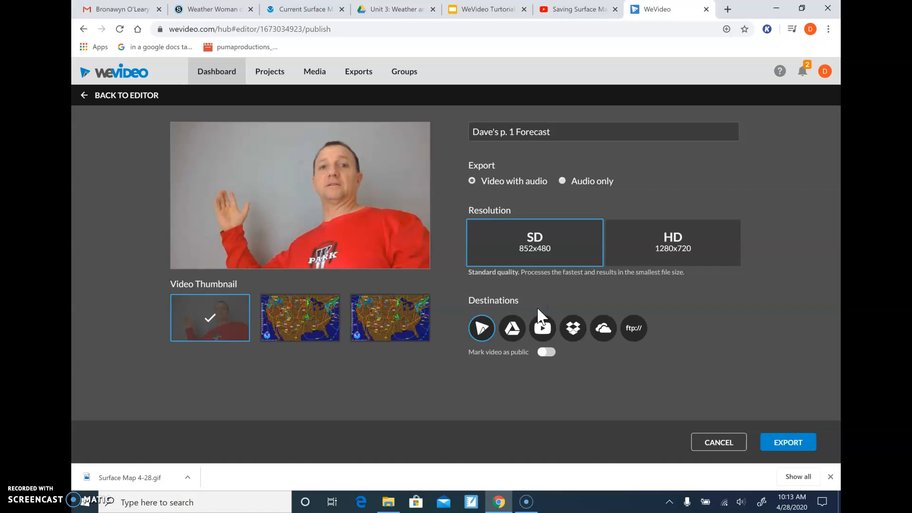
Step: Export in HD 1280x720 to Google Drive
click(673, 242)
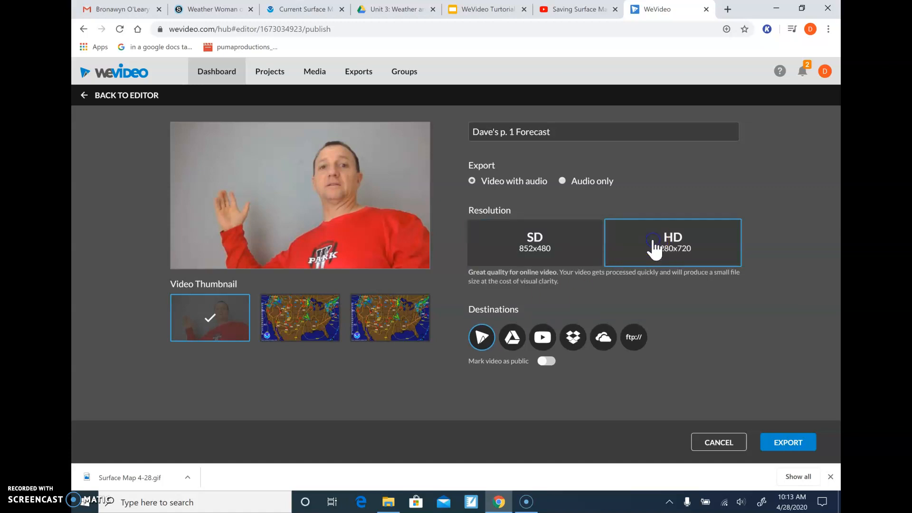
mouse_move(513, 338)
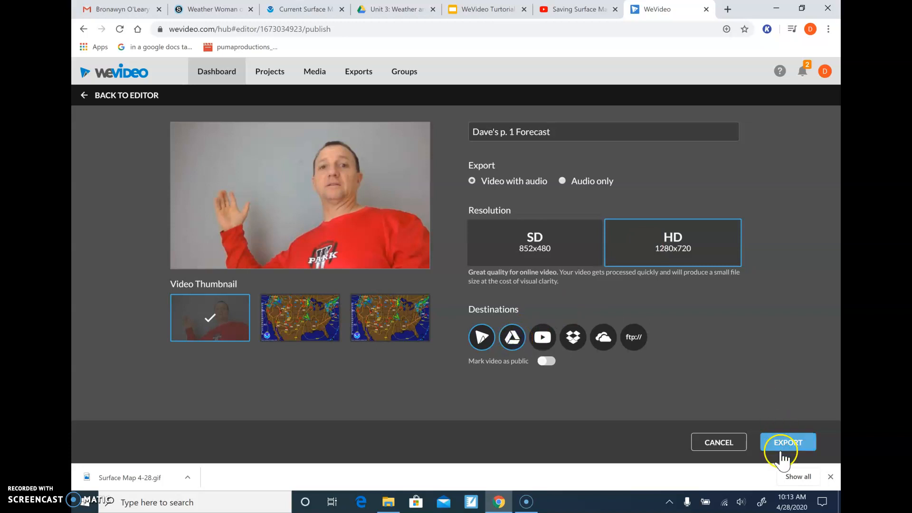
click(788, 442)
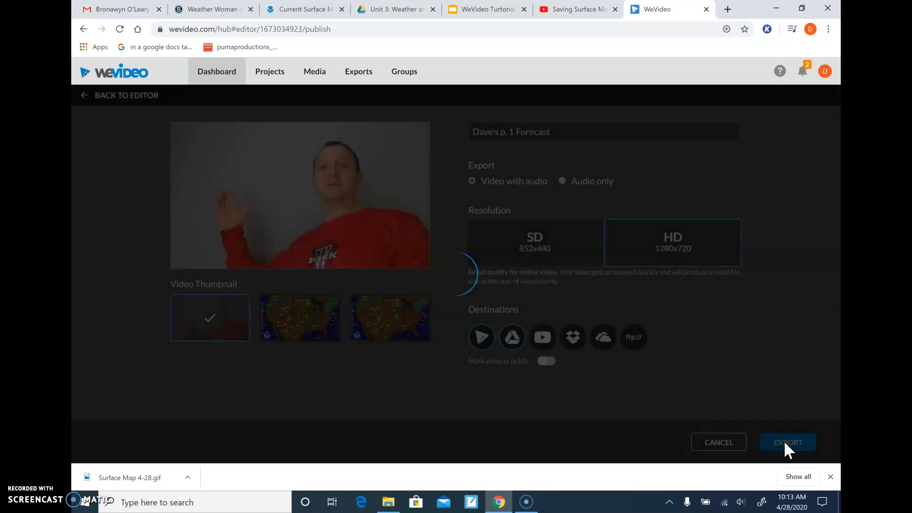
click(787, 443)
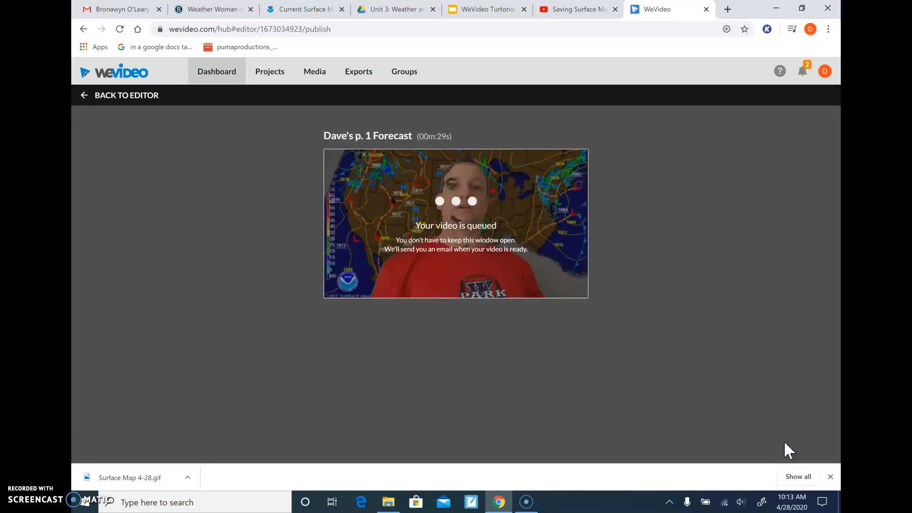